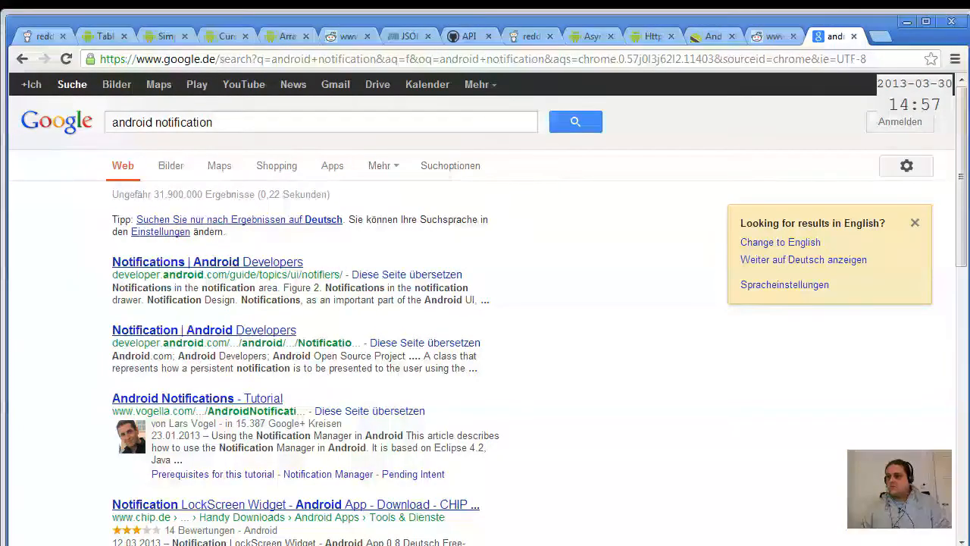
# Search Google for 'android show text' to find how to display a short message.
pyautogui.write('android show text')
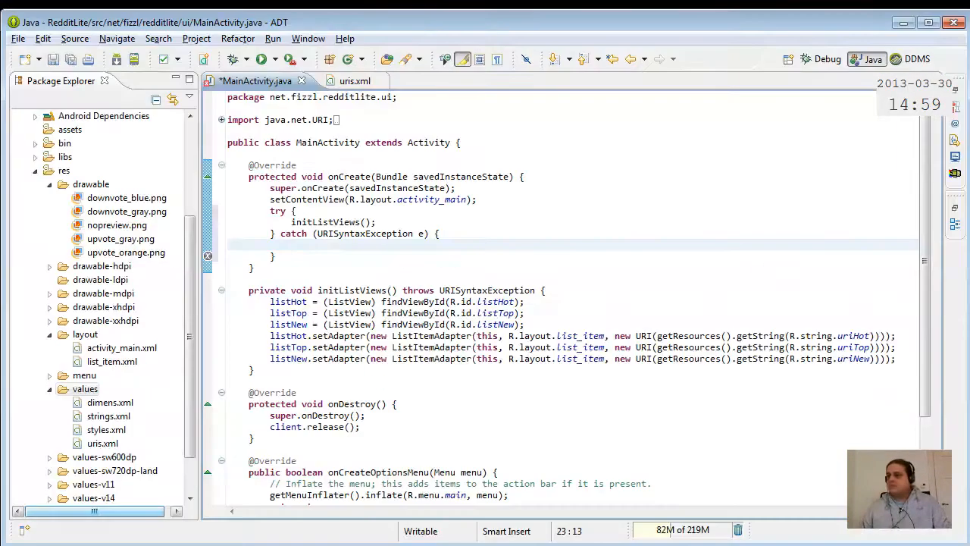
# Add a Toast.makeText call in the catch block and create a toasts.xml values resource file.
pyautogui.write('Toast.makeText(this, text, duration)')
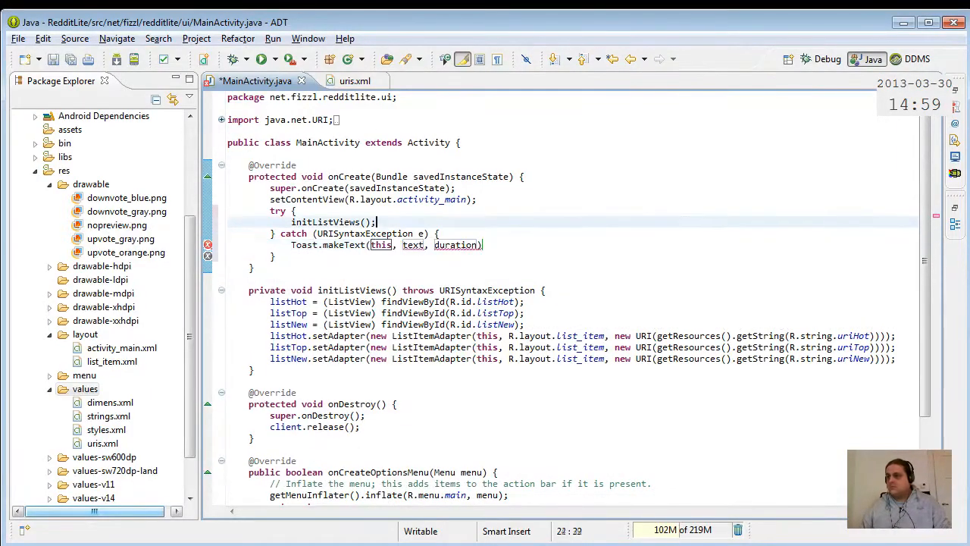
pyautogui.rightClick(84, 388)
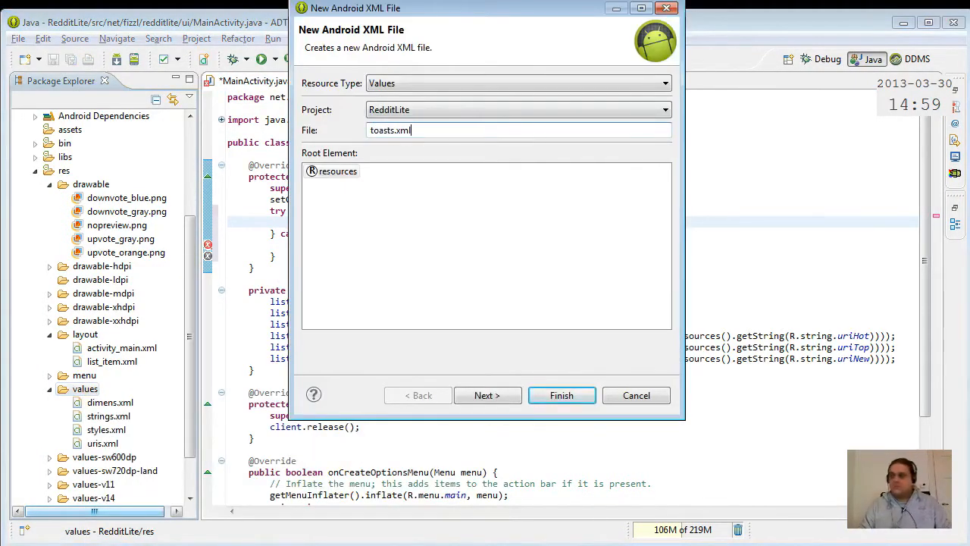
pyautogui.click(561, 394)
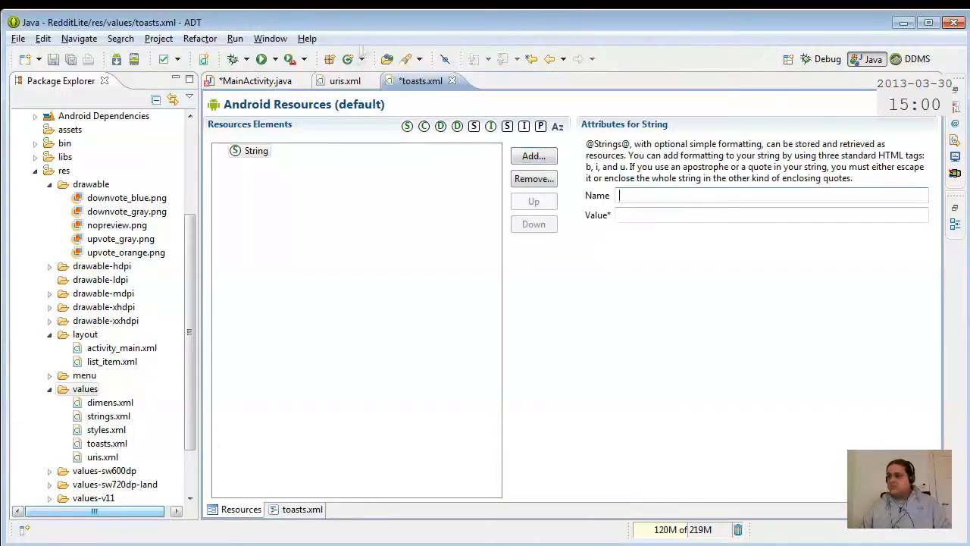
# Add a could_not_initialize_ui string 'Could not initialize' and reference it in the toast with LENGTH_LONG.
pyautogui.write('could?n')
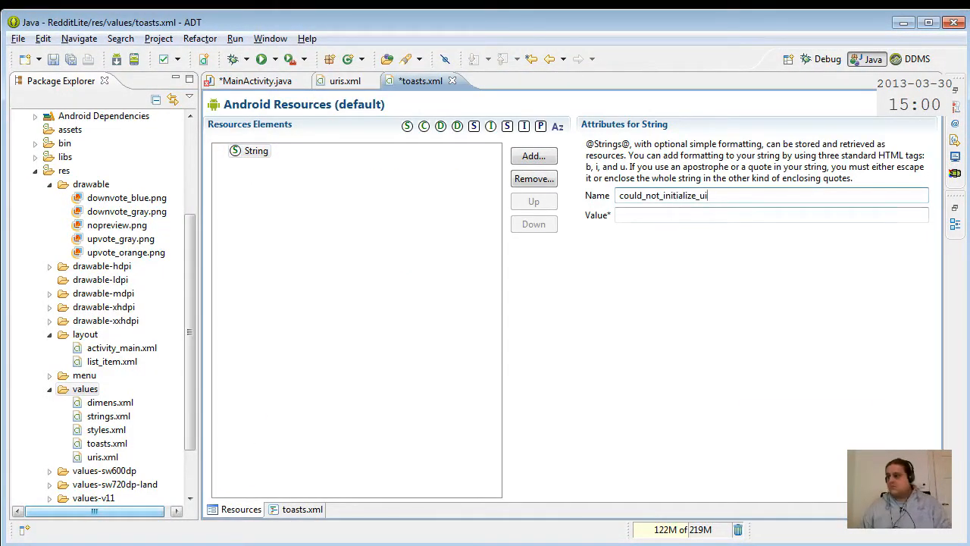
pyautogui.write('Could not initialize')
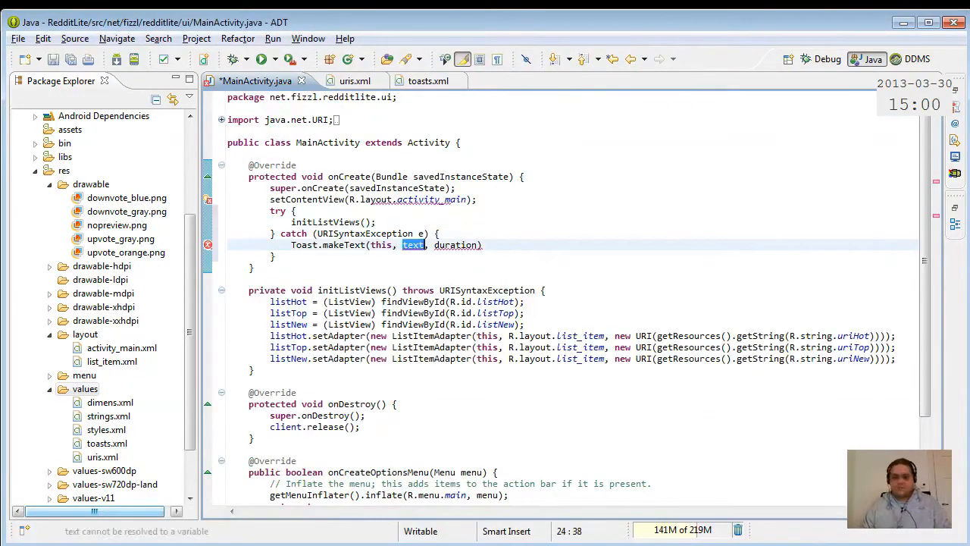
pyautogui.write('R.string.could_not_initialize_ui, Toast.l')
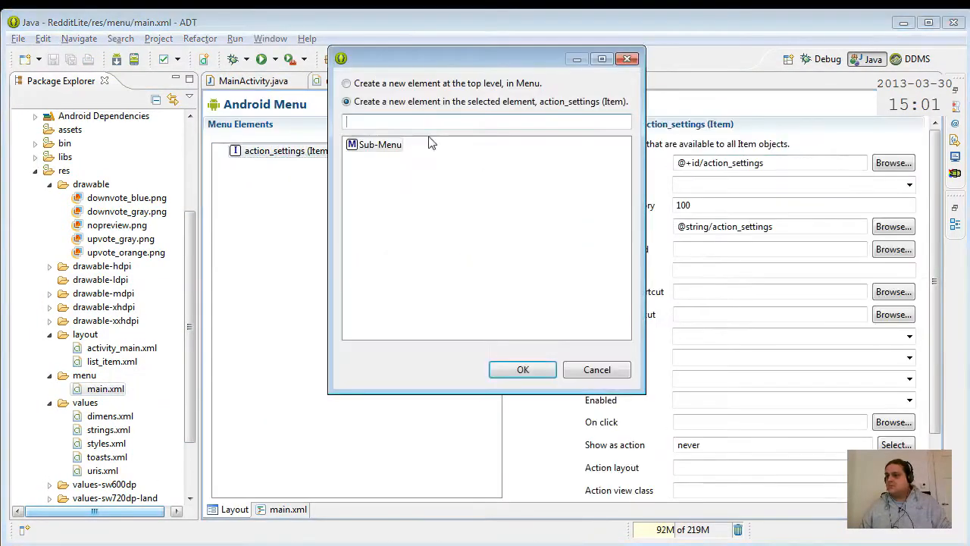
pyautogui.click(522, 370)
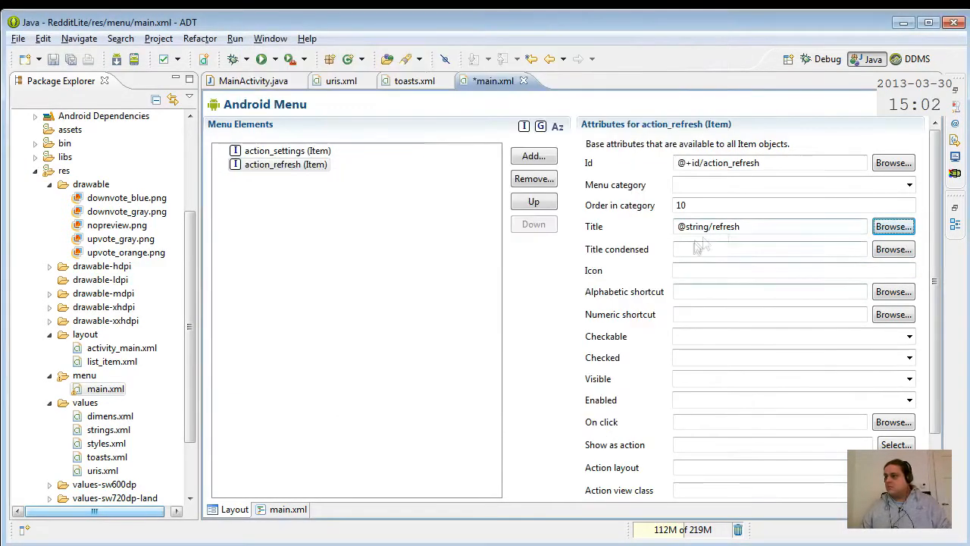
pyautogui.click(895, 444)
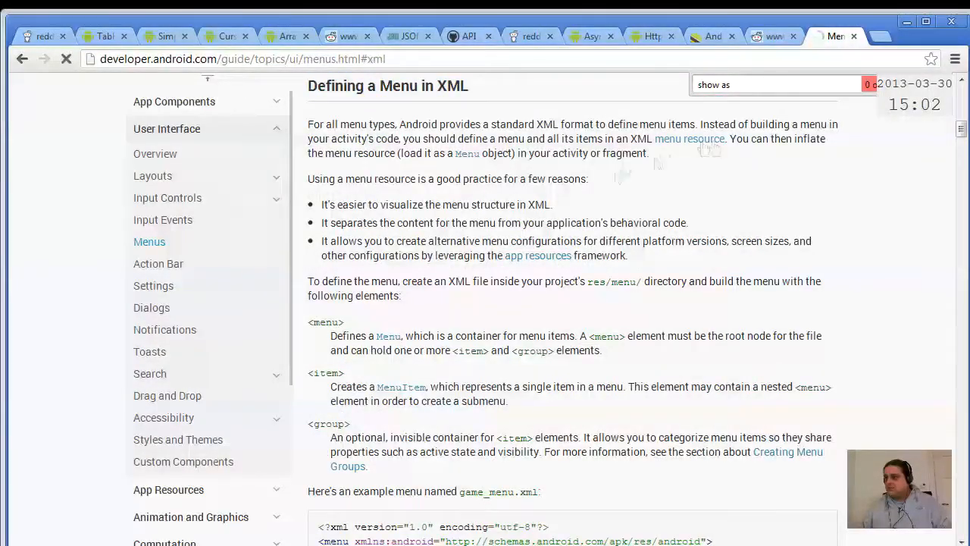
# Review android:showAsAction in the menu reference and set the refresh item to show ifRoom.
pyautogui.click(689, 139)
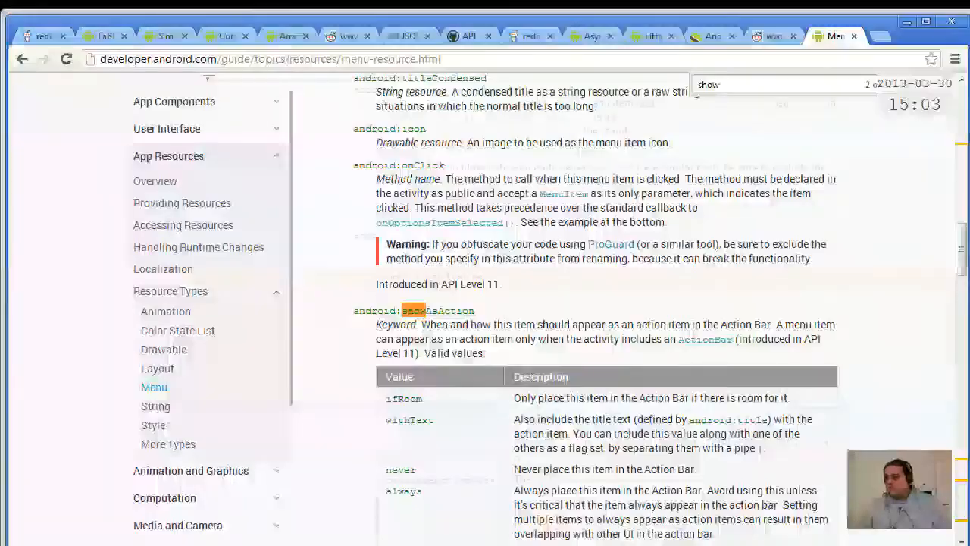
pyautogui.scroll(-3)
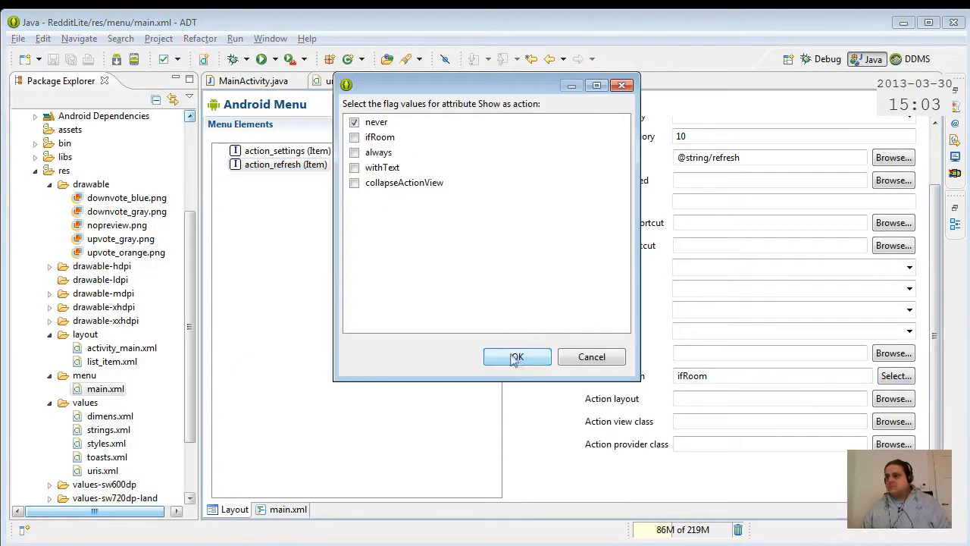
pyautogui.click(517, 358)
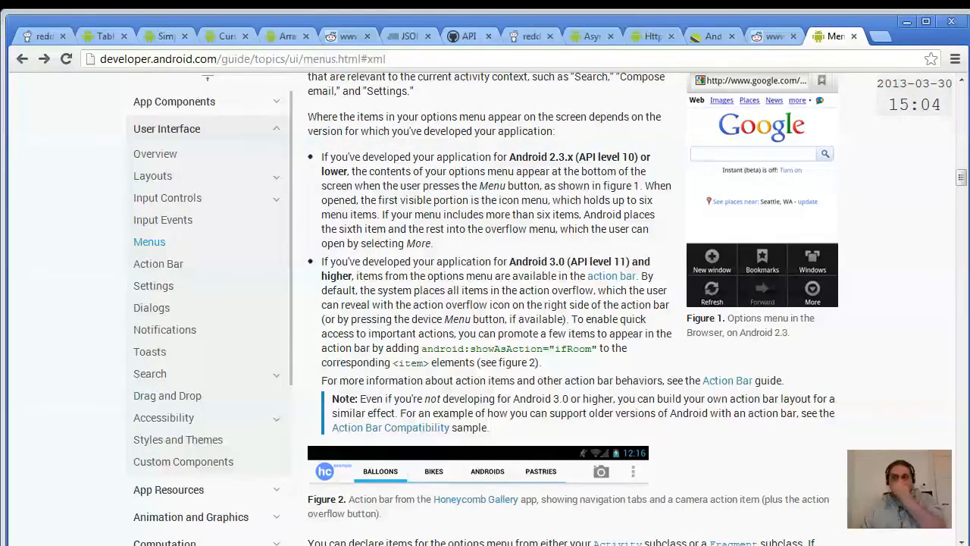
pyautogui.scroll(-3)
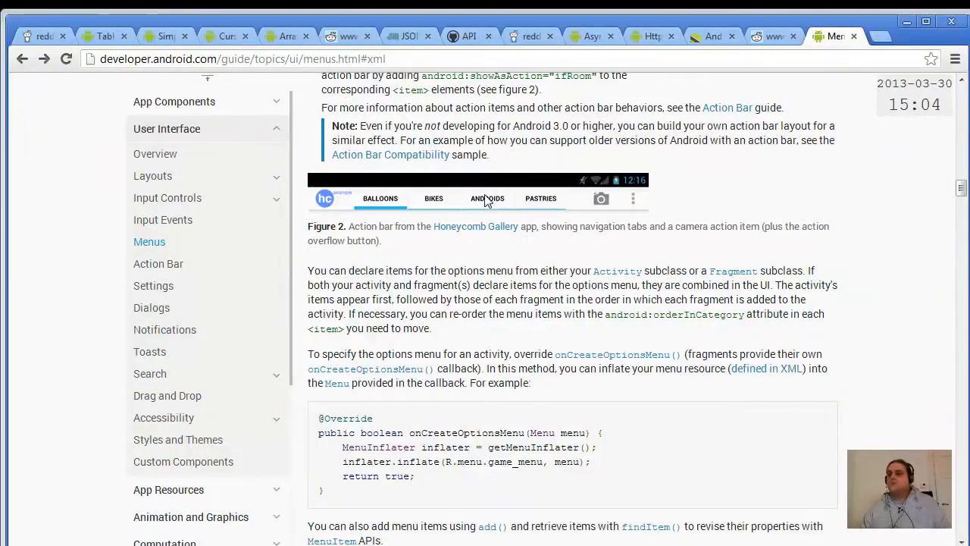
pyautogui.scroll(-3)
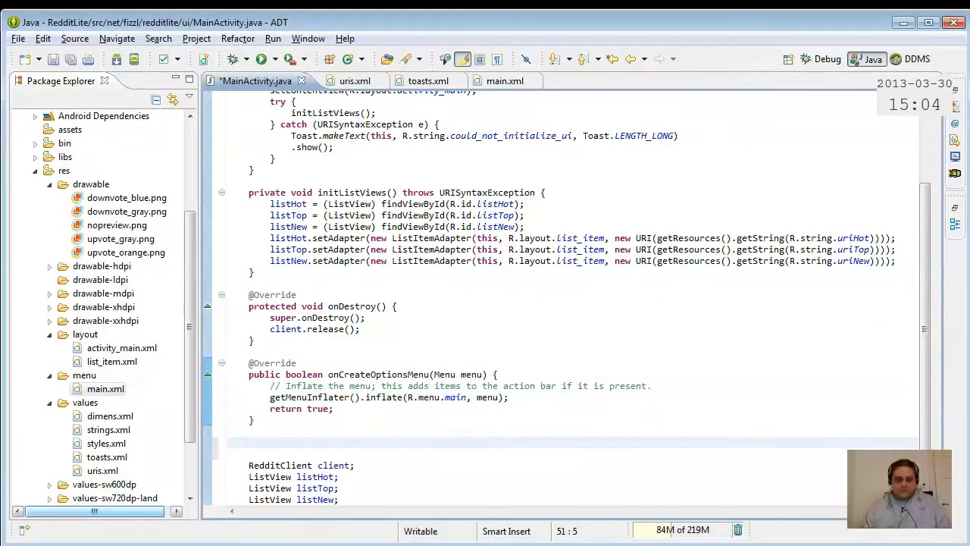
# Override onOptionsItemSelected with a switch on the item id returning true for action_refresh.
pyautogui.write('@Override')
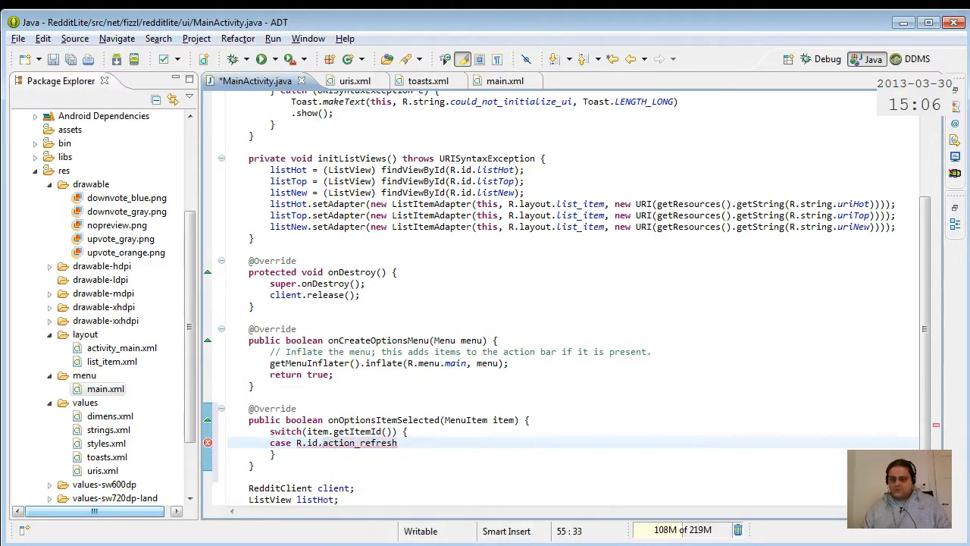
pyautogui.write('return true:')
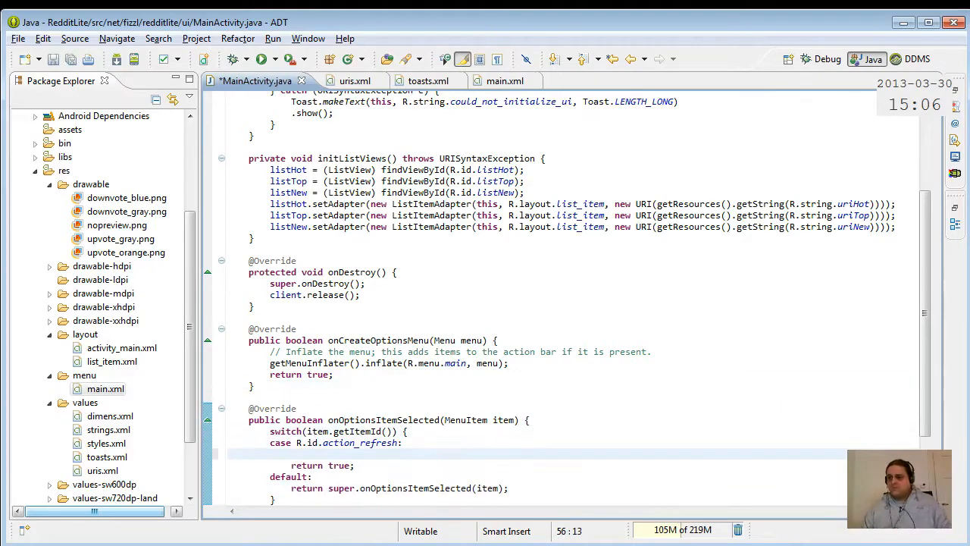
# Add an empty private refresh() method and begin a TabHost findViewById lookup inside it.
pyautogui.write('refresh')
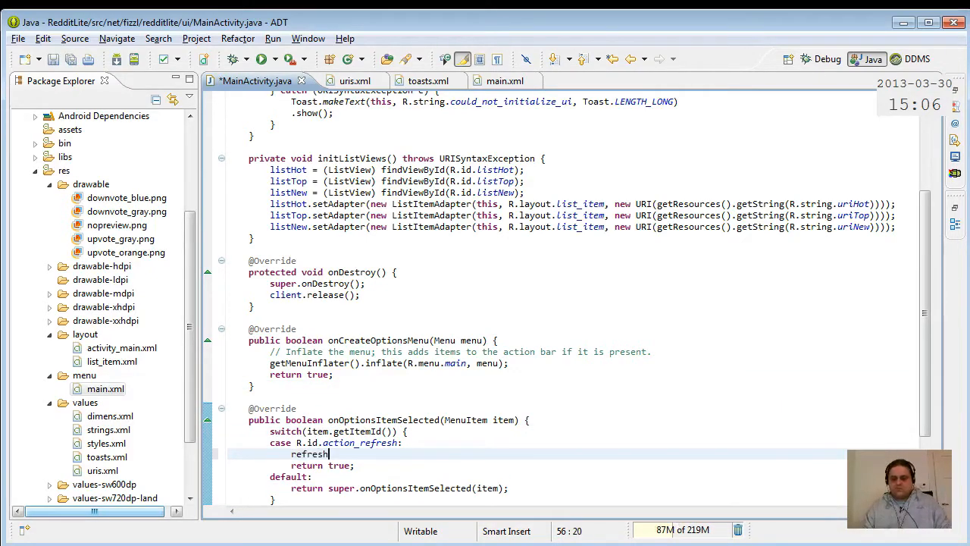
pyautogui.write('();')
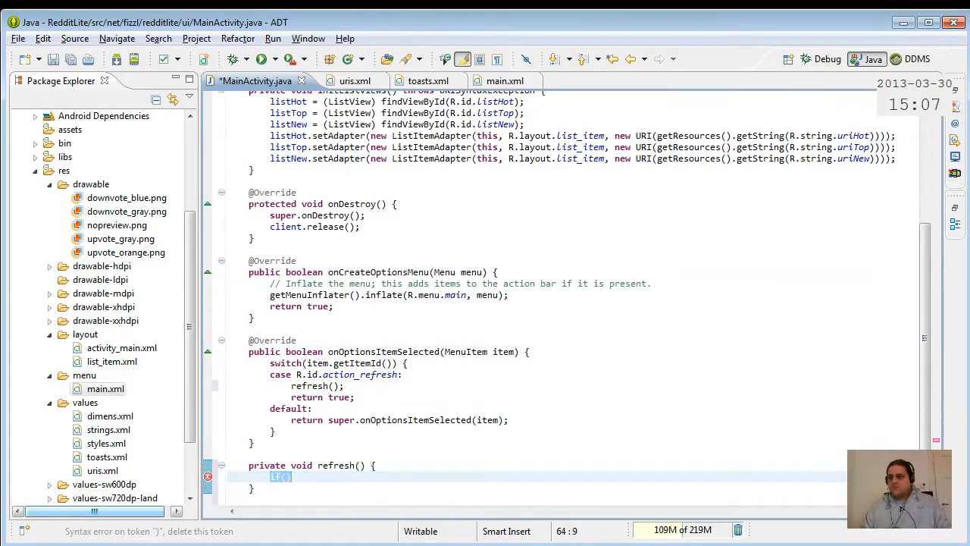
pyautogui.press('Delete')
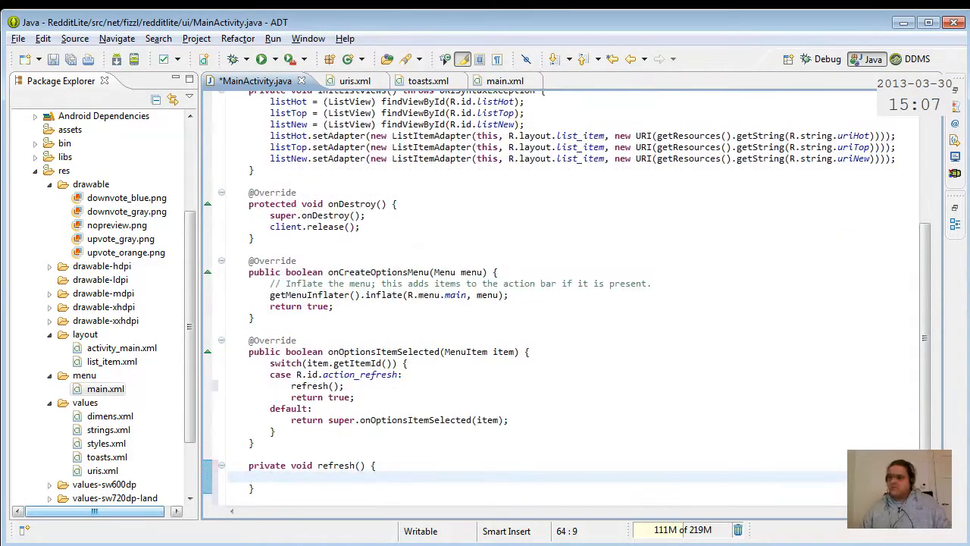
pyautogui.write('TabHost th = findViewById(id')
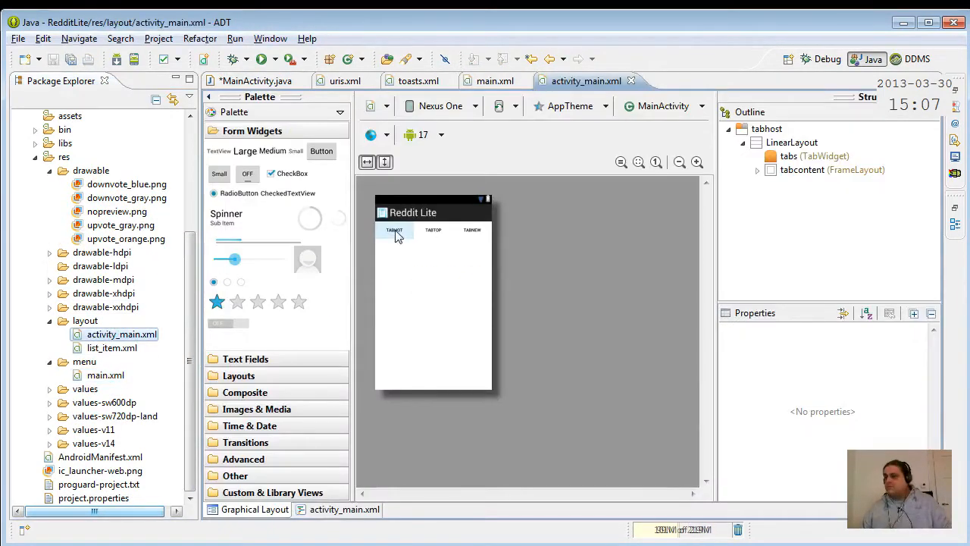
# Read the TabWidget's id in the activity_main layout and switch to the TabActivity docs in Chrome.
pyautogui.click(394, 230)
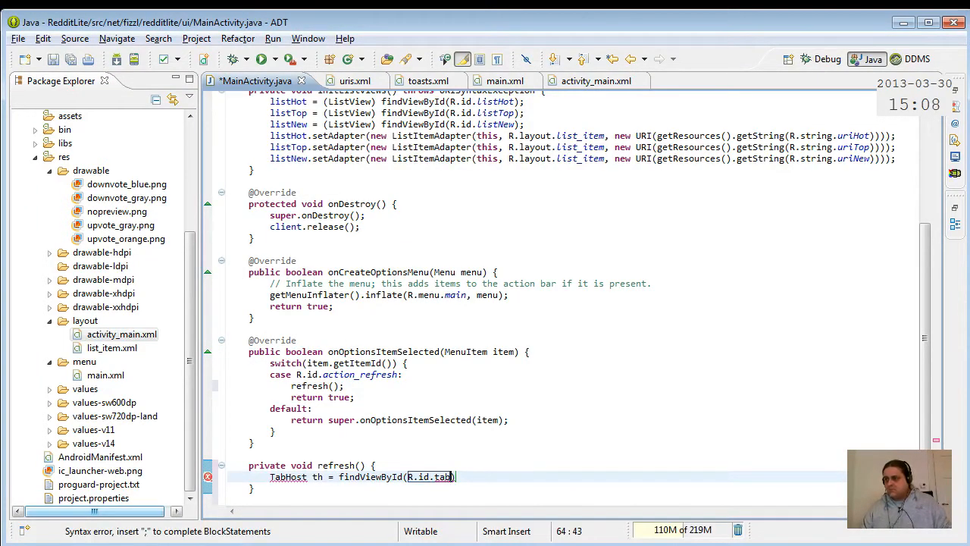
pyautogui.click(588, 80)
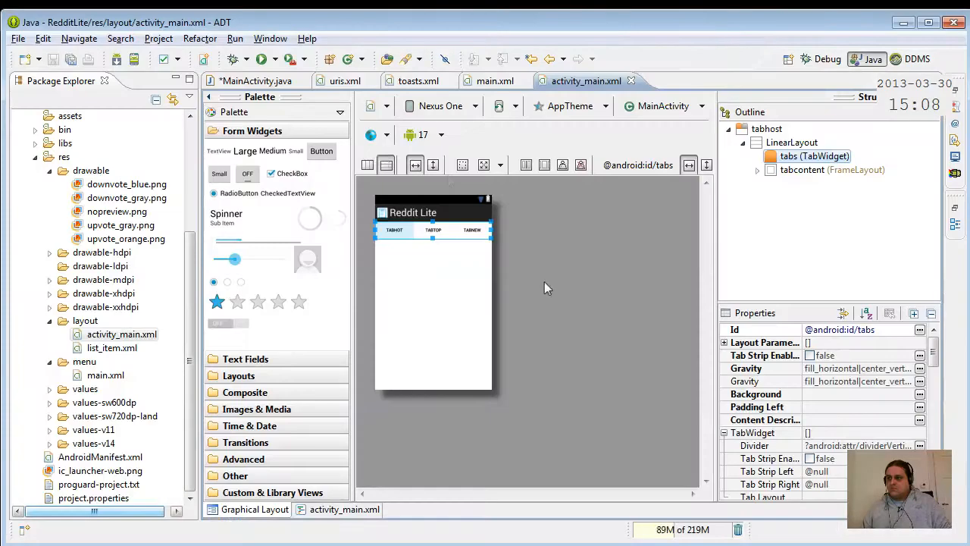
pyautogui.click(254, 81)
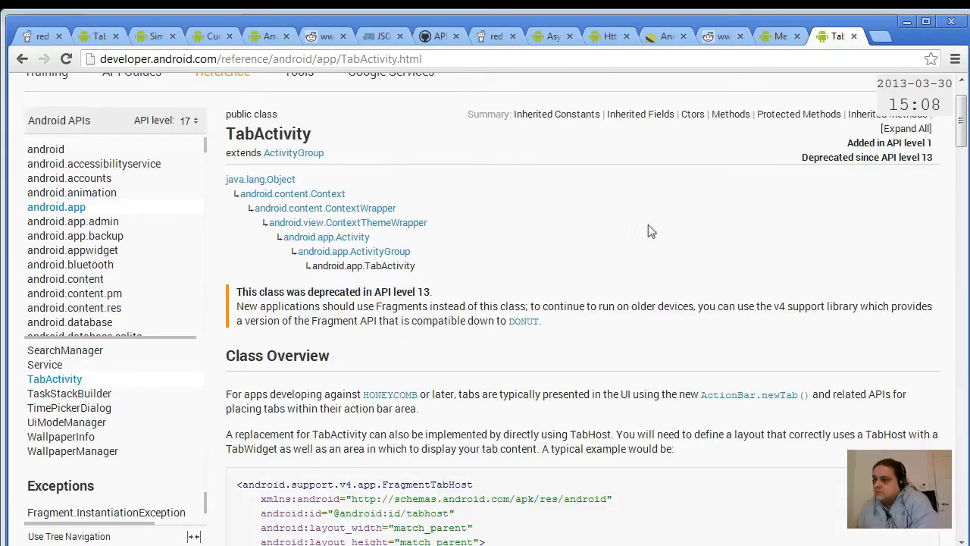
pyautogui.moveTo(589, 224)
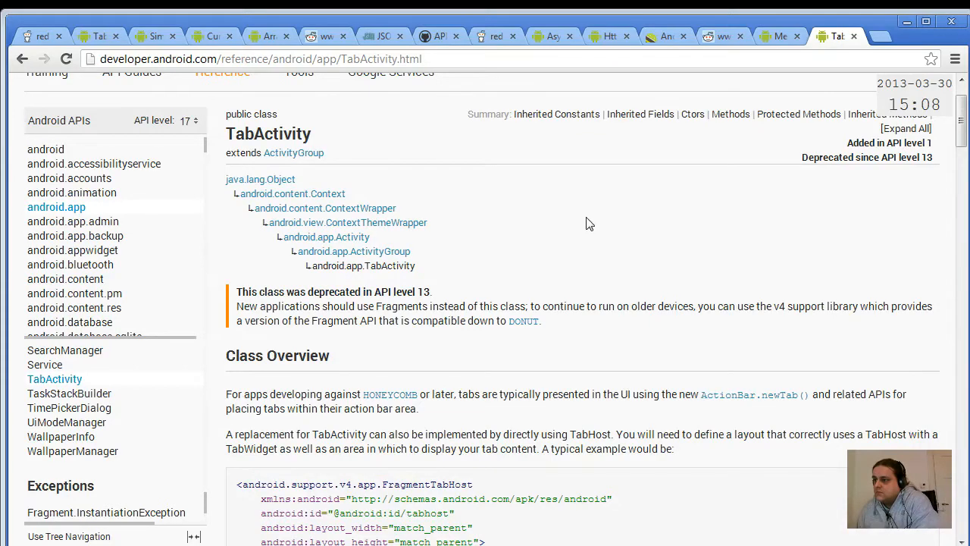
pyautogui.scroll(-3)
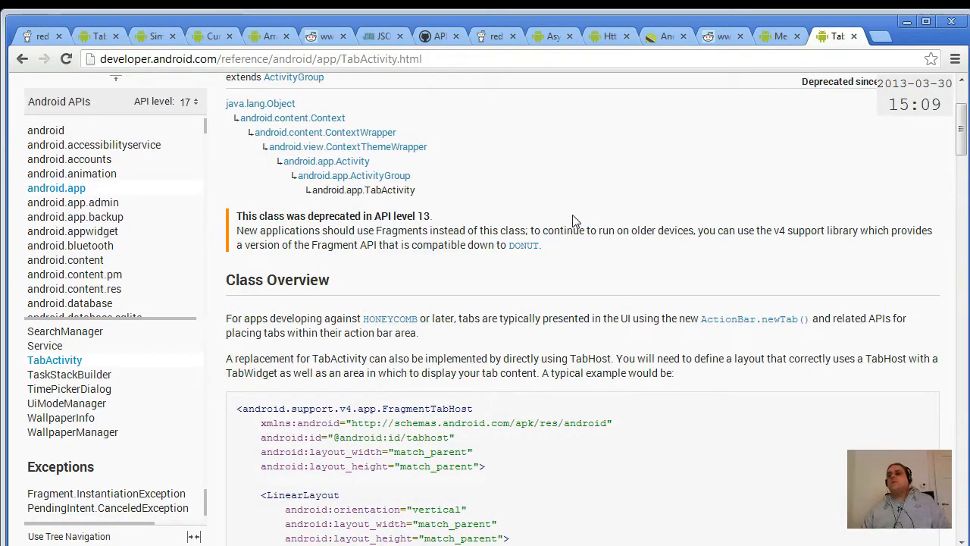
pyautogui.scroll(-3)
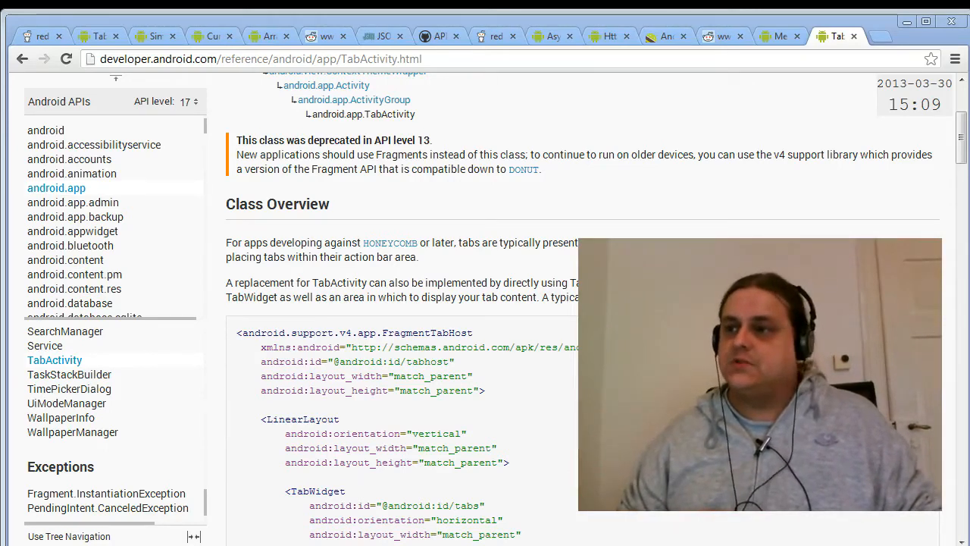
pyautogui.moveTo(472, 325)
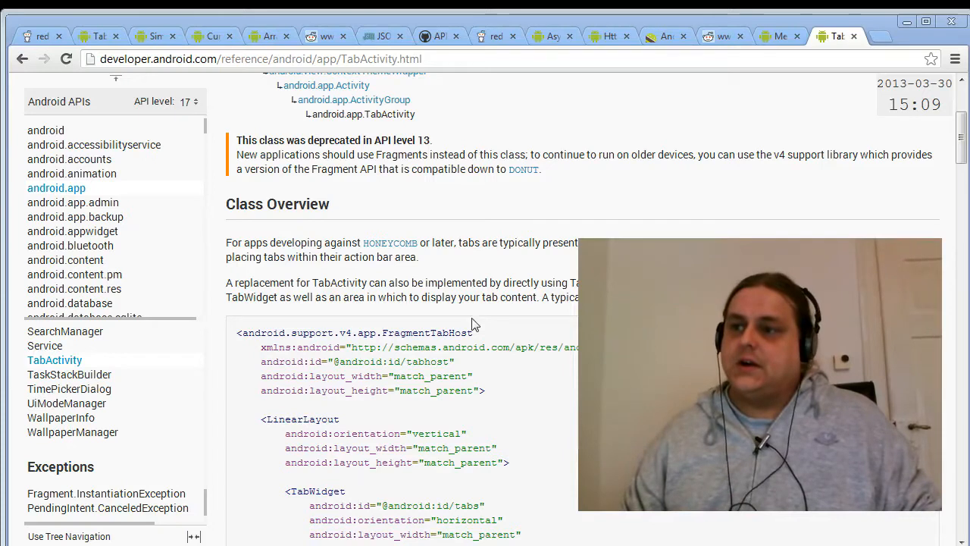
pyautogui.moveTo(237, 340)
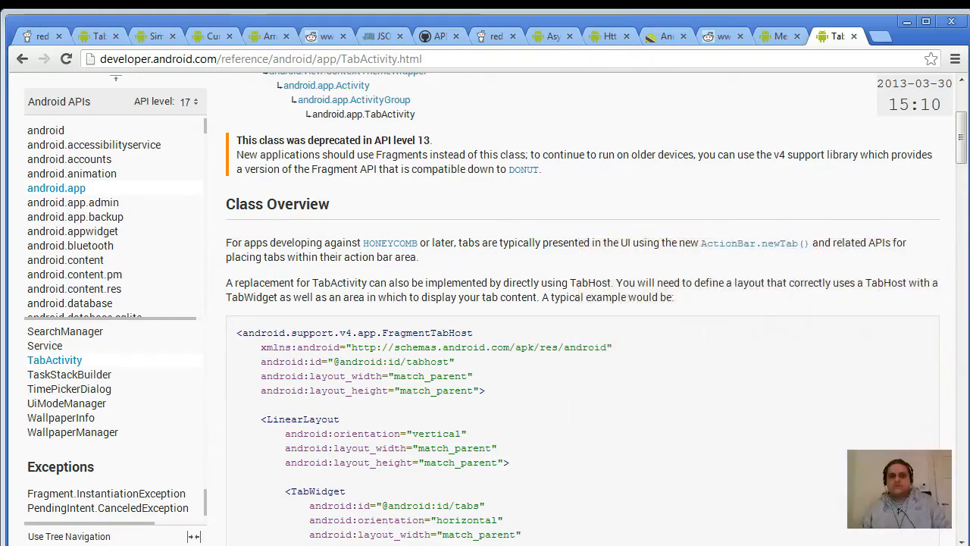
# Scroll the TabActivity page to the FragmentTabs sample using FragmentTabHost.
pyautogui.scroll(-3)
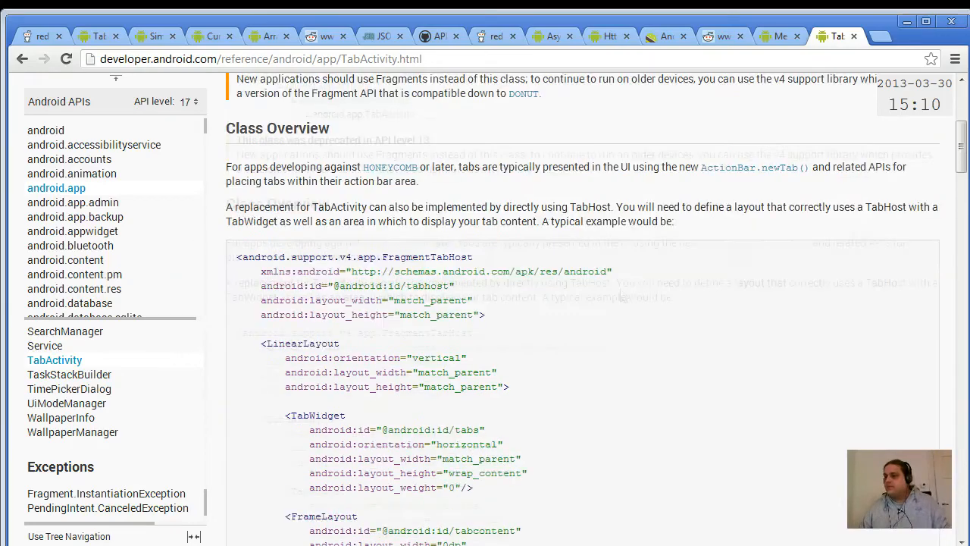
pyautogui.scroll(-3)
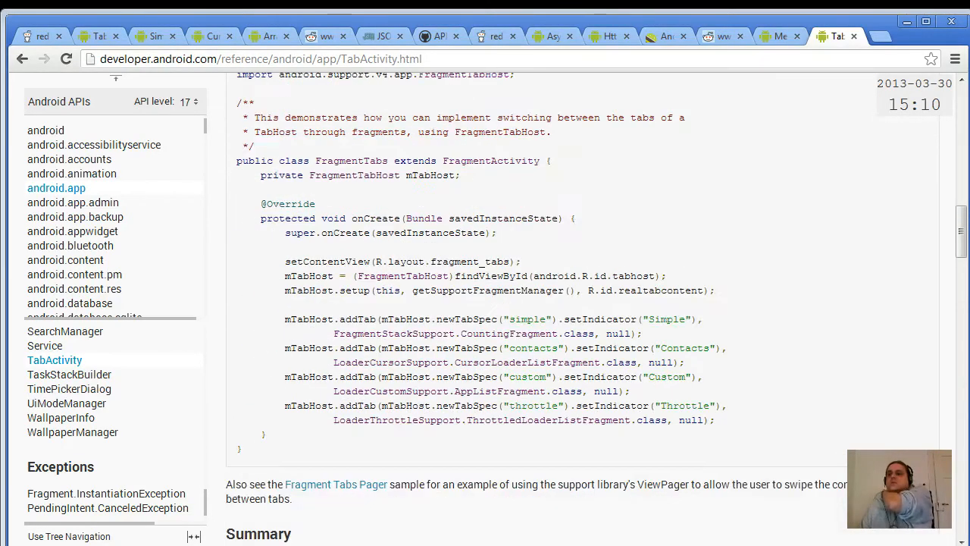
pyautogui.moveTo(631, 214)
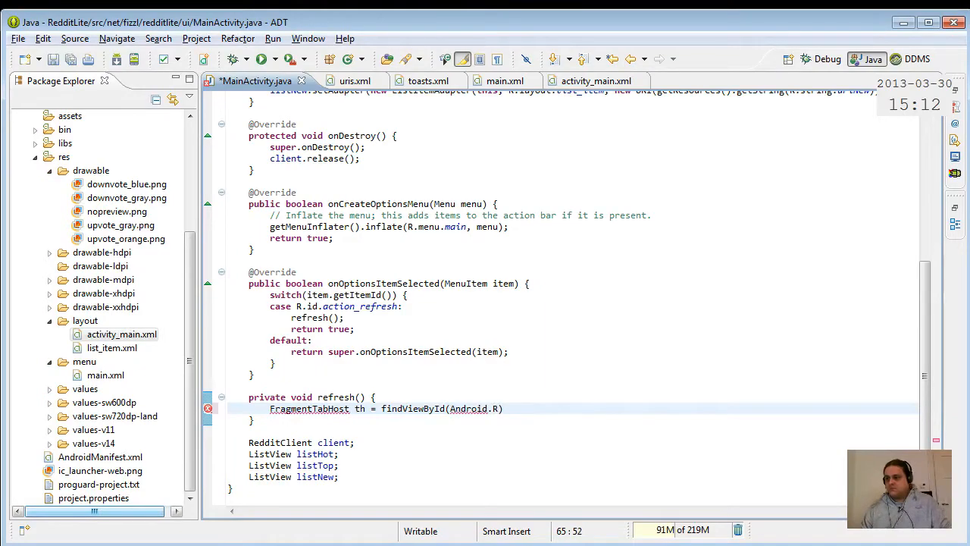
# Begin an if test on th.getCurrentTabView() in refresh() and check the activity_main layout.
pyautogui.doubleClick(467, 409)
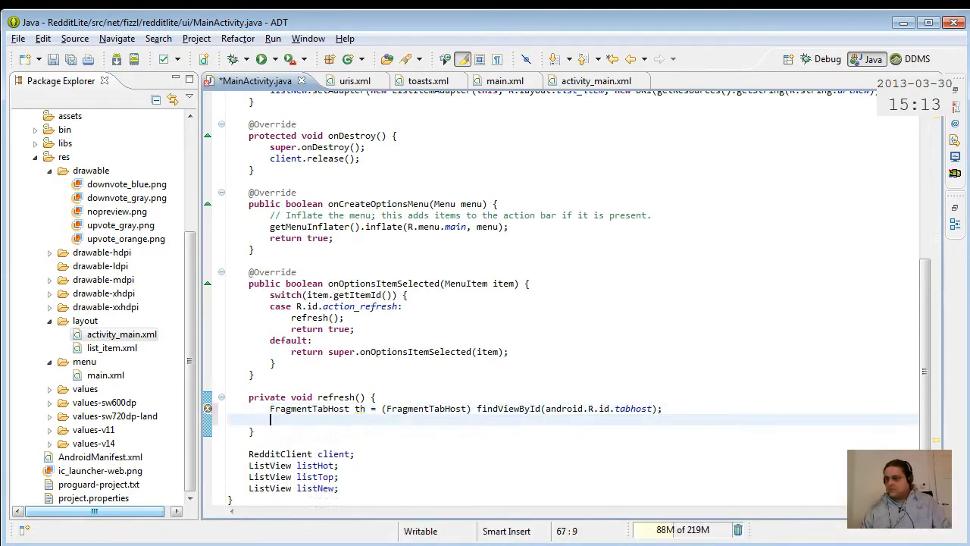
pyautogui.write('th.getCurrentTabView() ==')
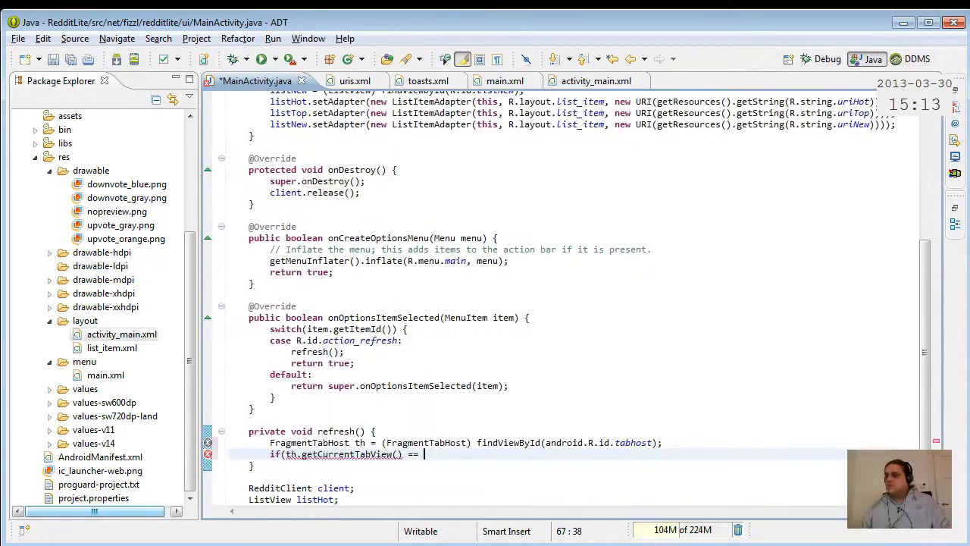
pyautogui.click(596, 80)
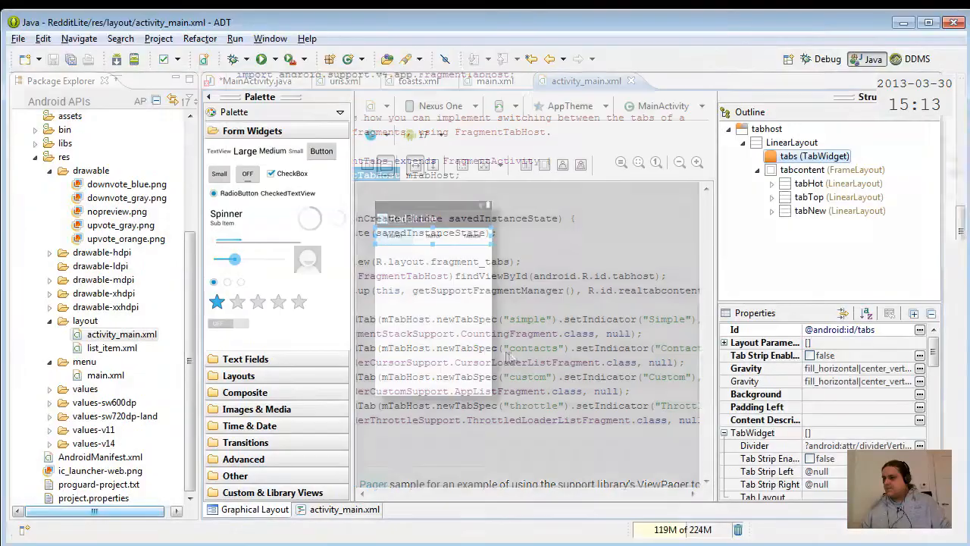
# Recheck the FragmentTabs code sample on the TabActivity reference page in Chrome.
pyautogui.click(250, 82)
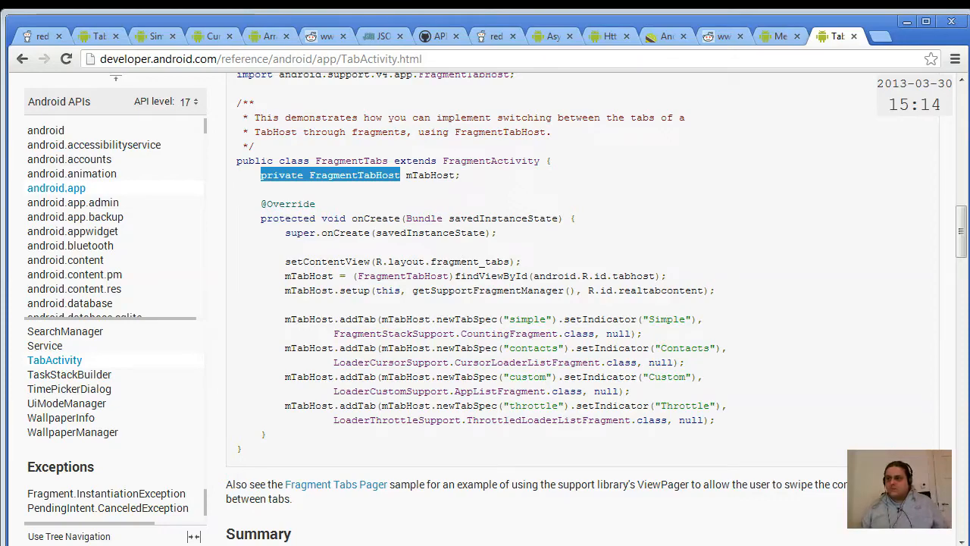
pyautogui.scroll(-3)
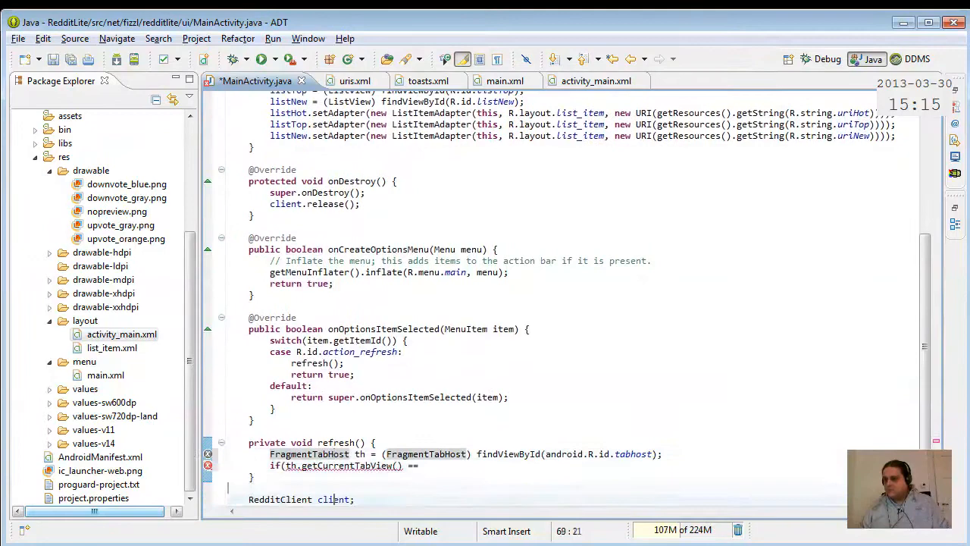
# Declare the tab host as a plain TabHost and switch on th.getCurrentTab() in refresh().
pyautogui.write('TabHost.html#getCurrentTab(')
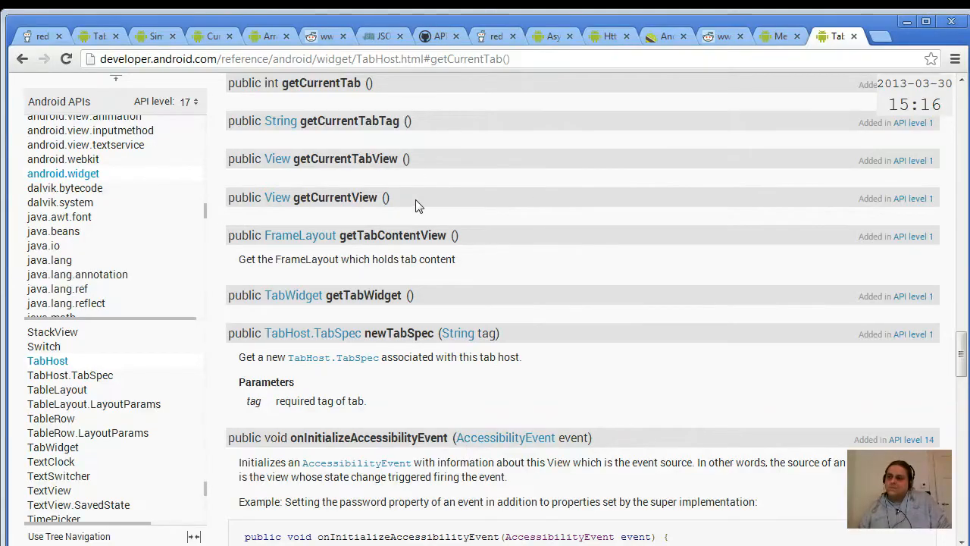
pyautogui.scroll(-3)
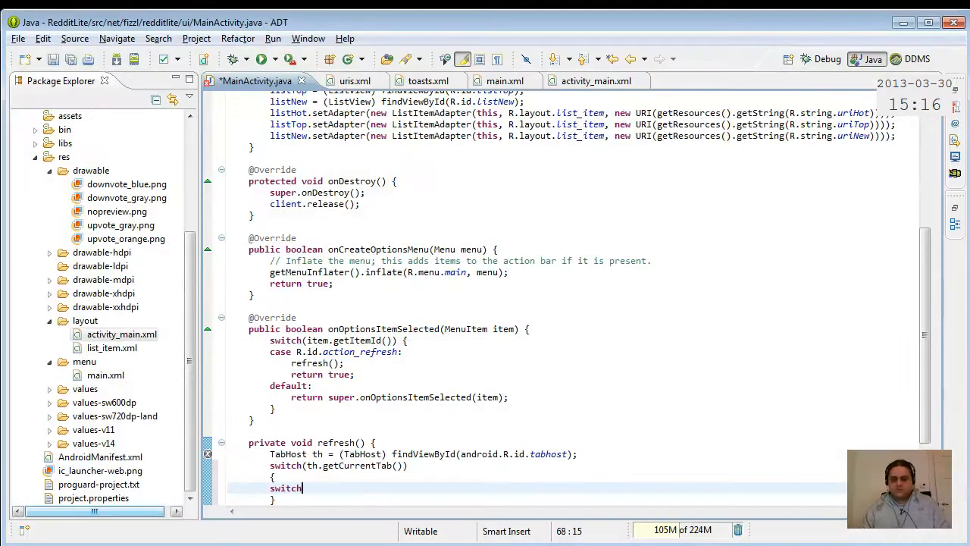
# Write case 0 assigning toRefresh from listHot.getAdapter() and a default of toRefresh = null.
pyautogui.write('0:')
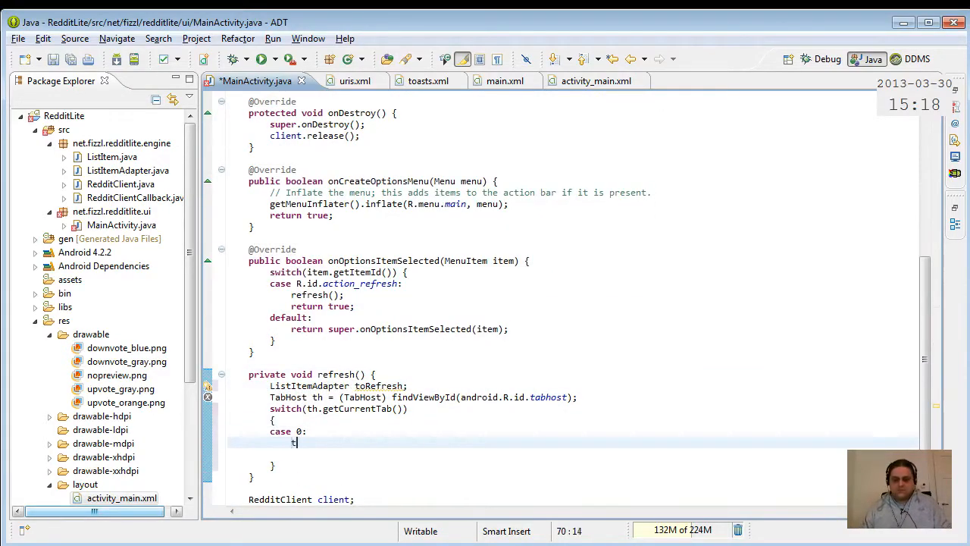
pyautogui.write('toRefresh =')
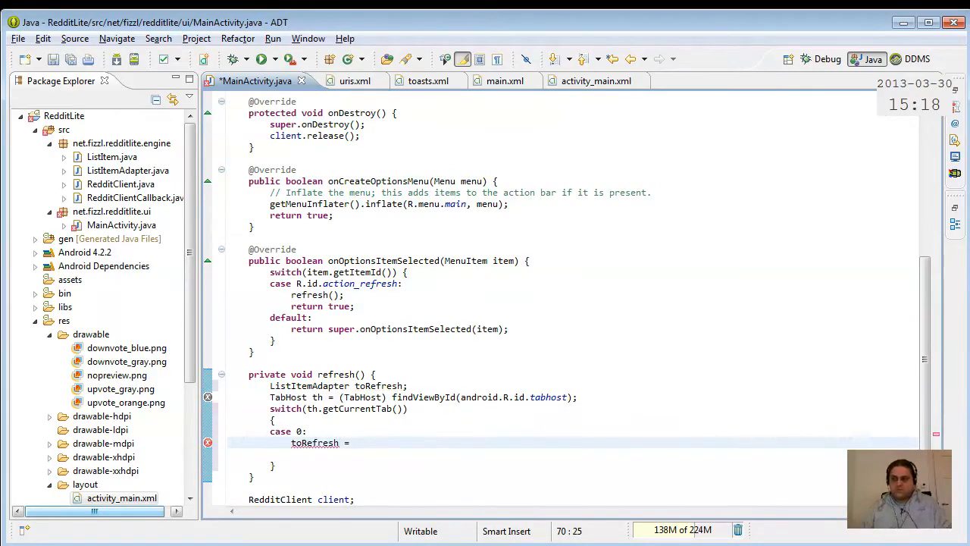
pyautogui.write('listHot.getAdapter();')
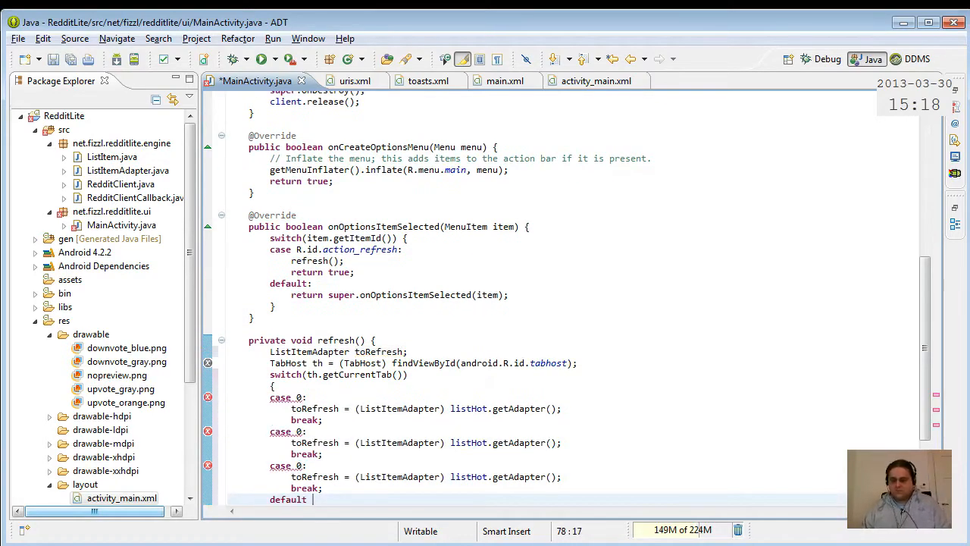
pyautogui.write('toRefresh = null')
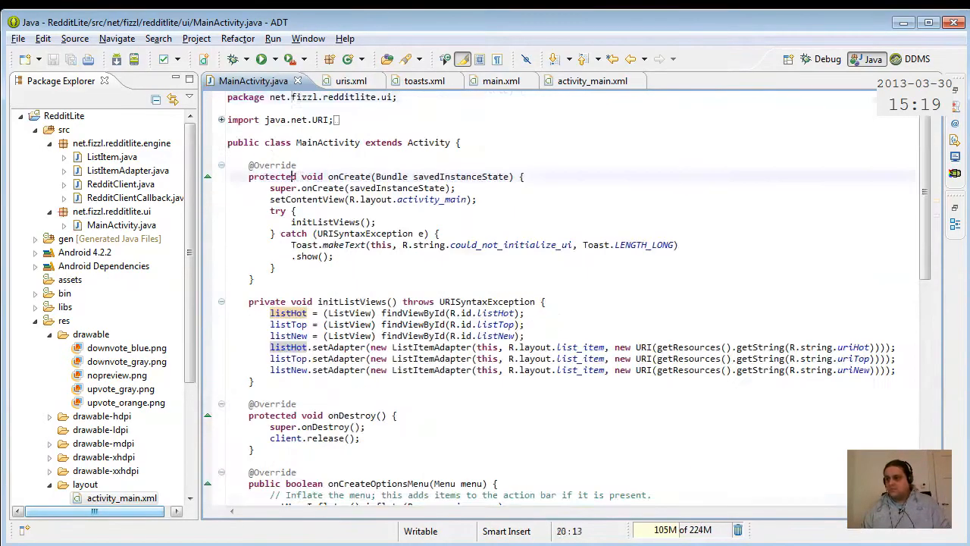
# Close the XML tabs and open ListItemAdapter.java and RedditClient.java beside MainActivity.
pyautogui.scroll(-3)
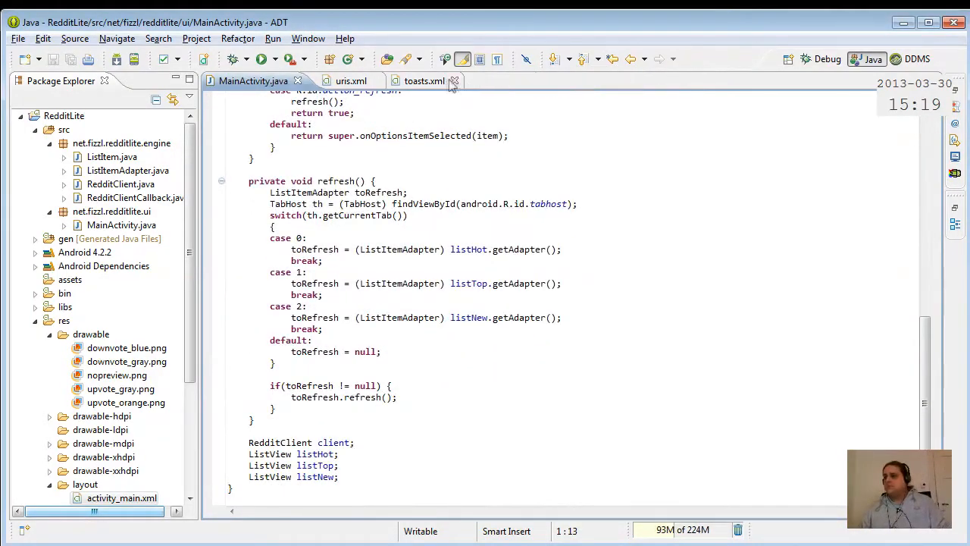
pyautogui.click(453, 82)
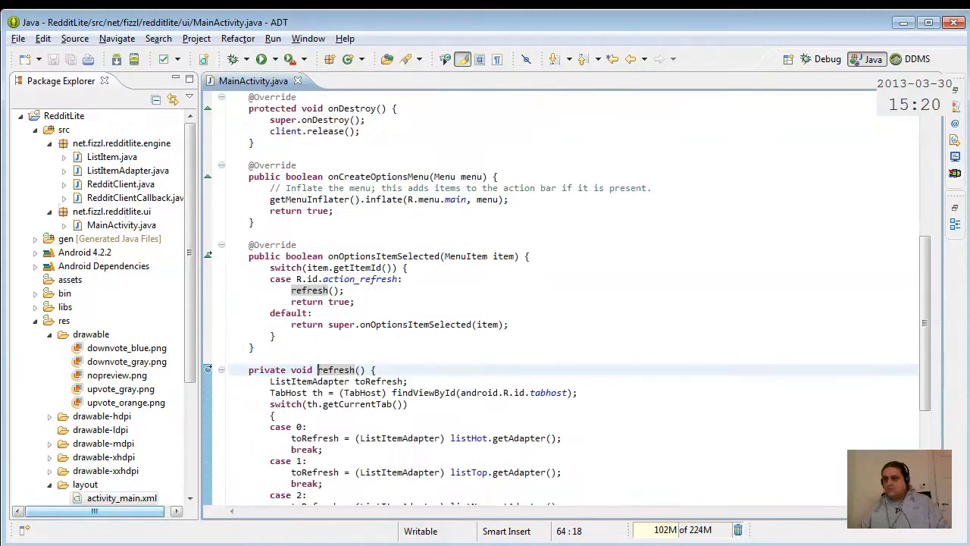
pyautogui.click(127, 170)
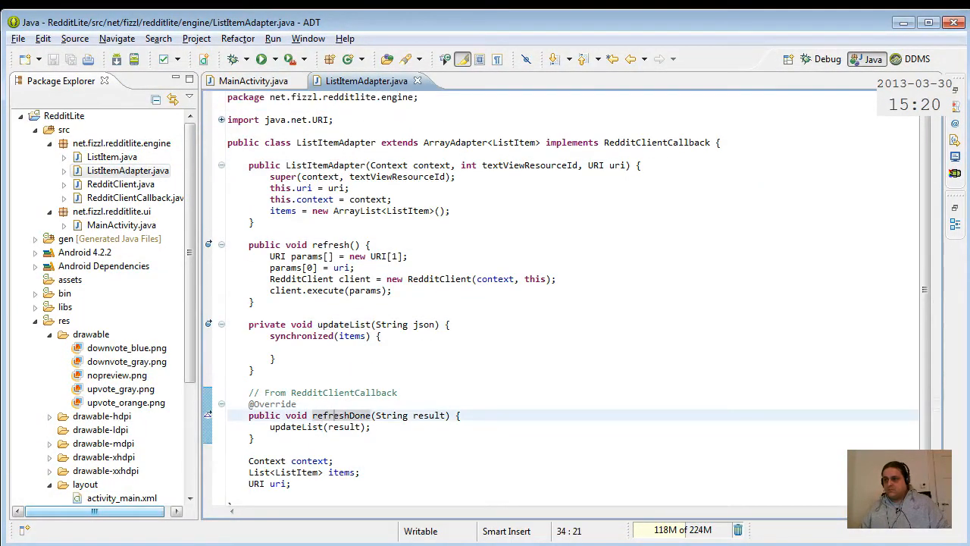
pyautogui.click(119, 184)
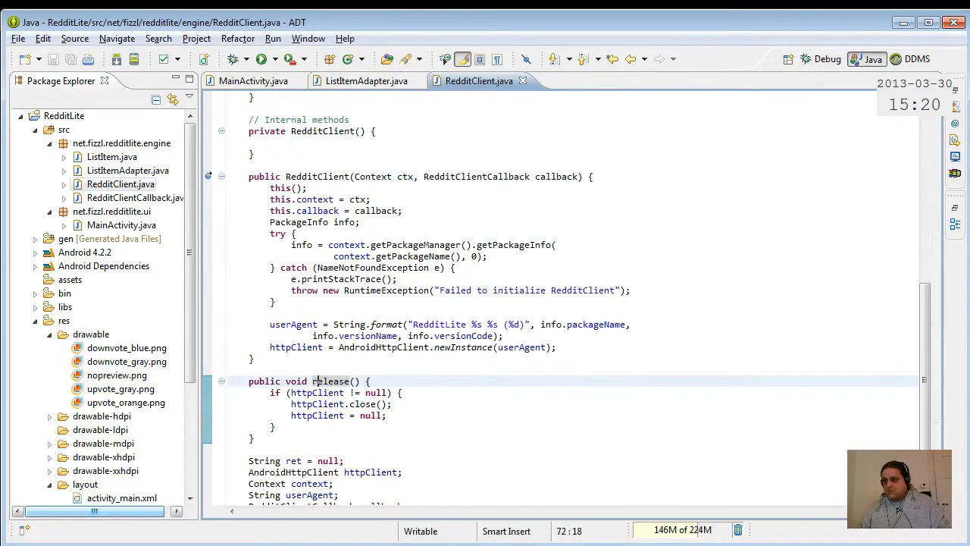
pyautogui.click(362, 80)
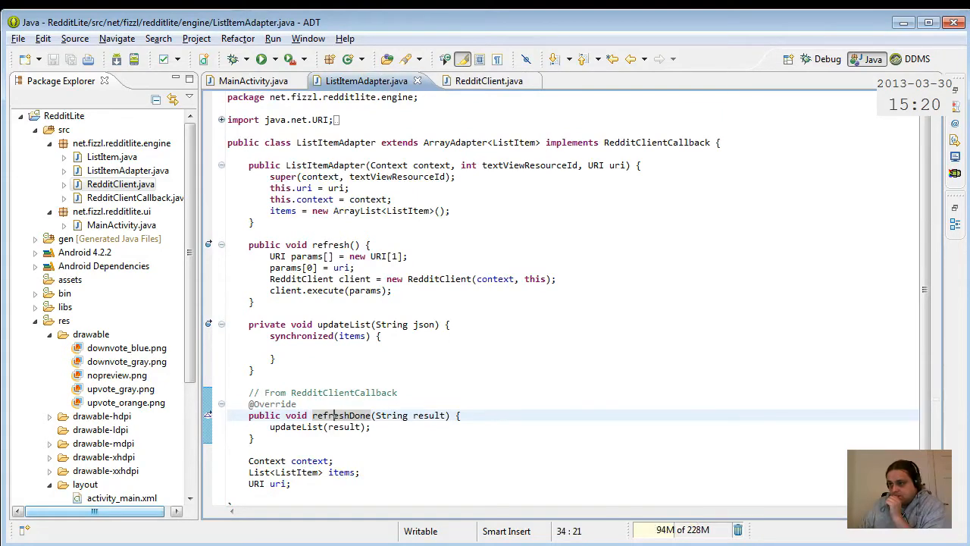
pyautogui.click(479, 82)
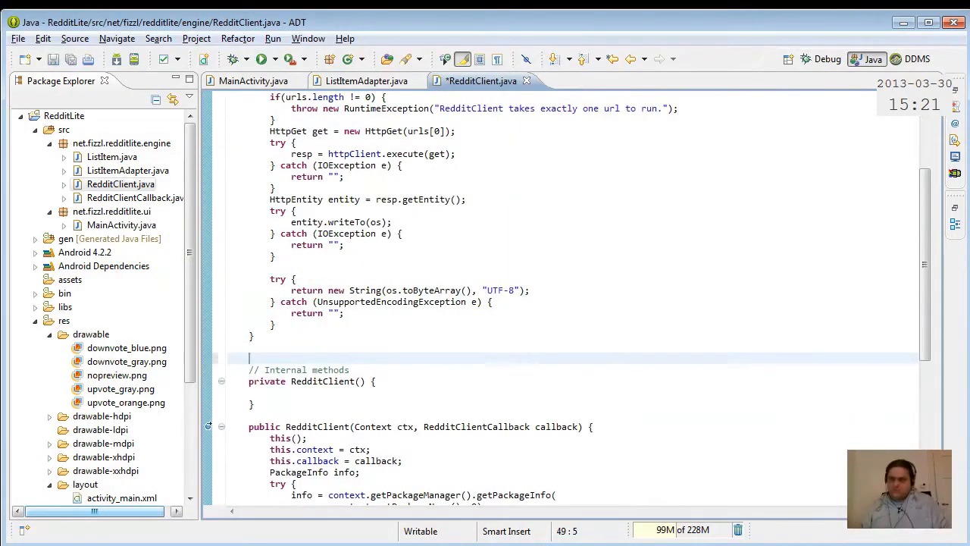
pyautogui.write('@Override')
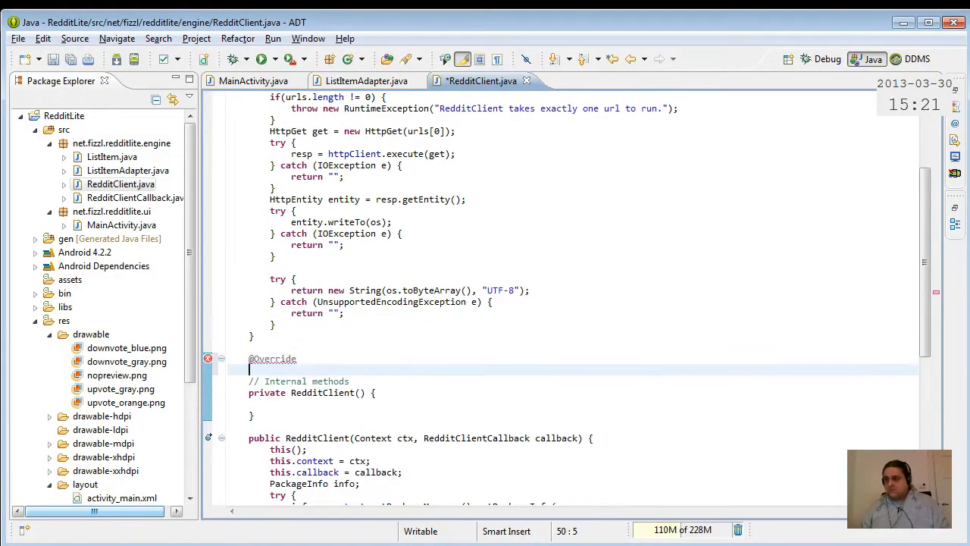
pyautogui.rightClick(303, 311)
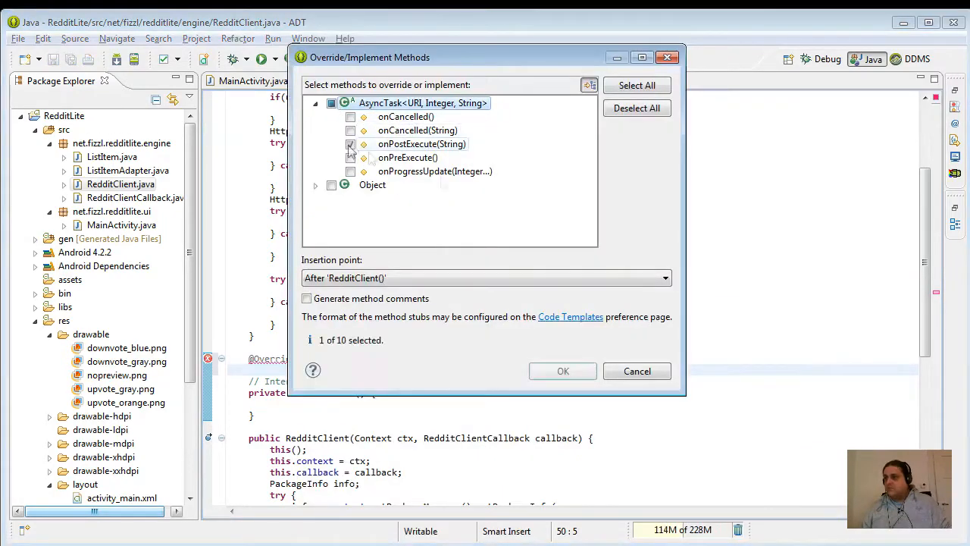
pyautogui.click(564, 370)
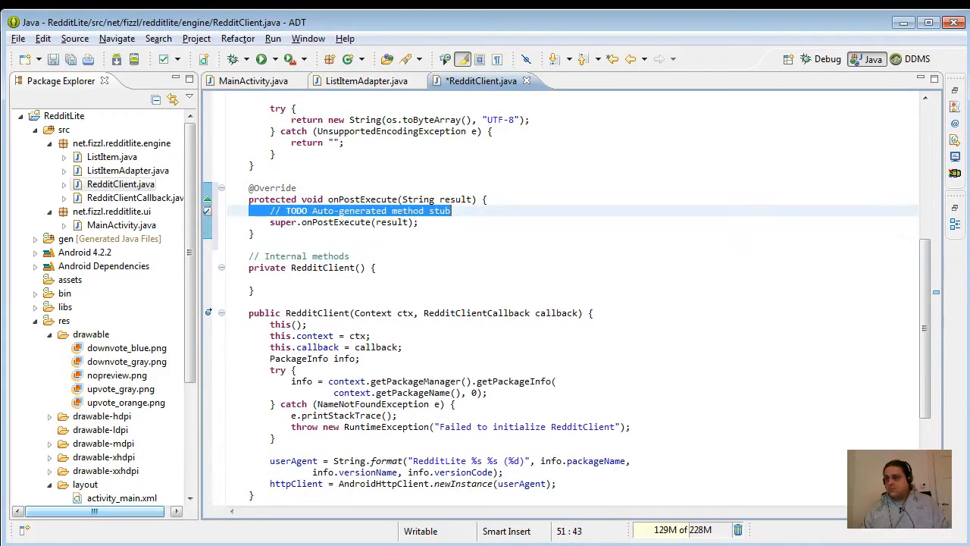
pyautogui.write('callback')
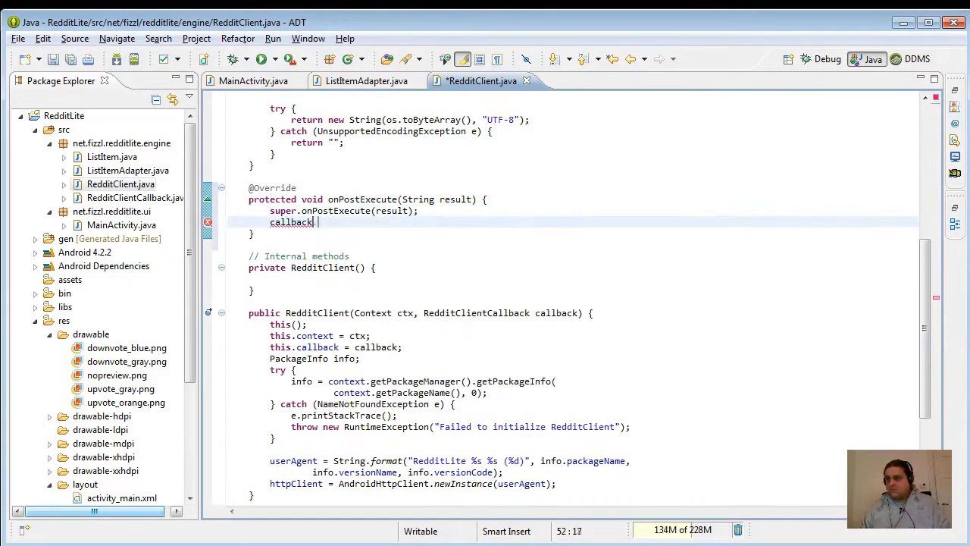
pyautogui.write('.')
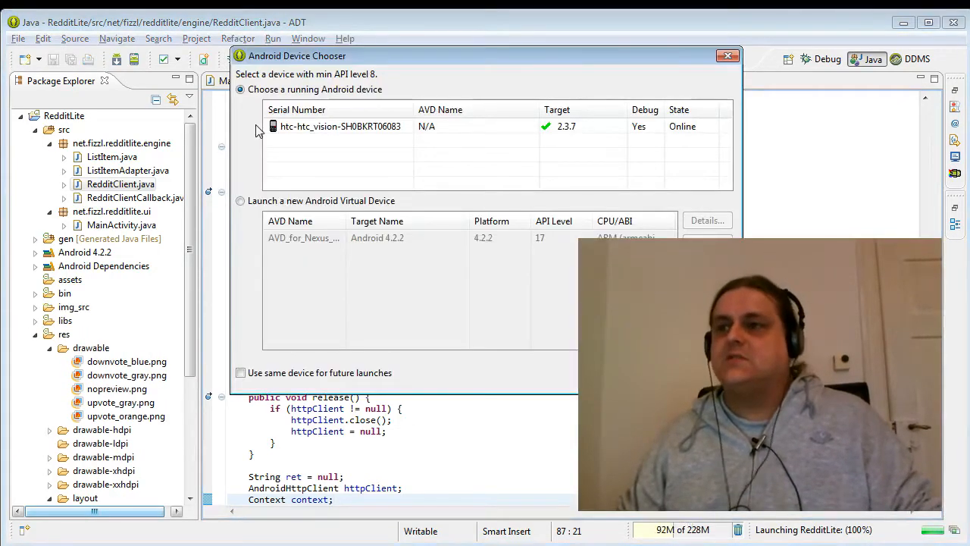
# Debug RedditLite on the connected HTC phone and accept the Debug perspective switch.
pyautogui.click(339, 126)
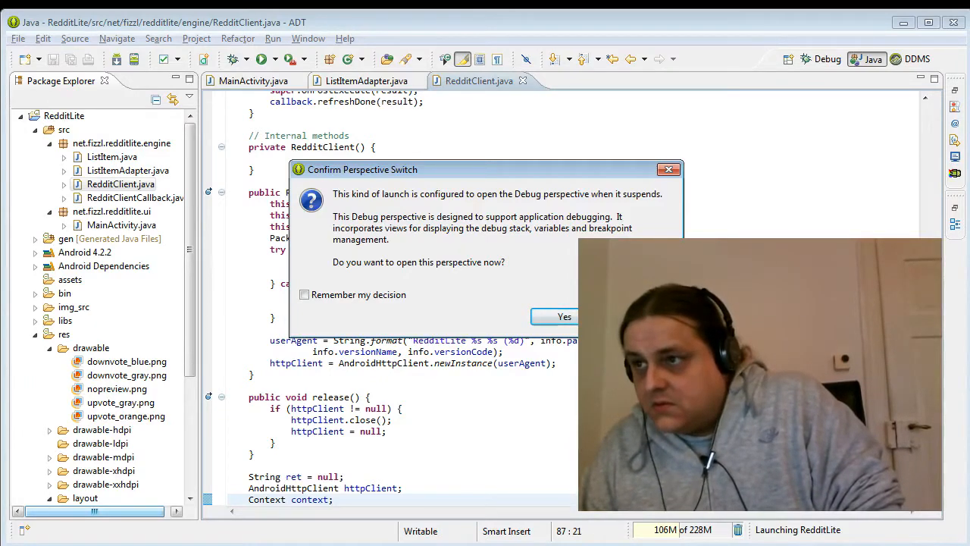
pyautogui.click(564, 316)
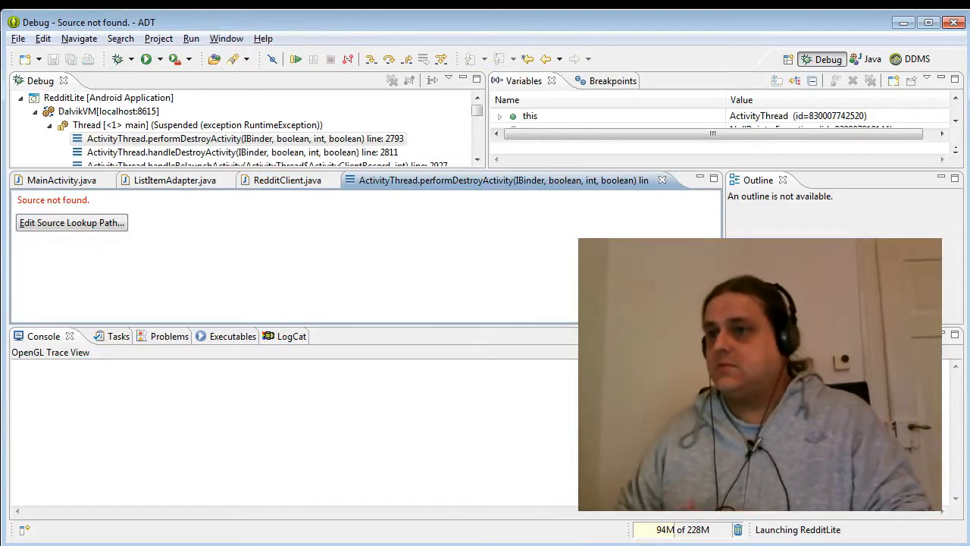
pyautogui.moveTo(431, 323)
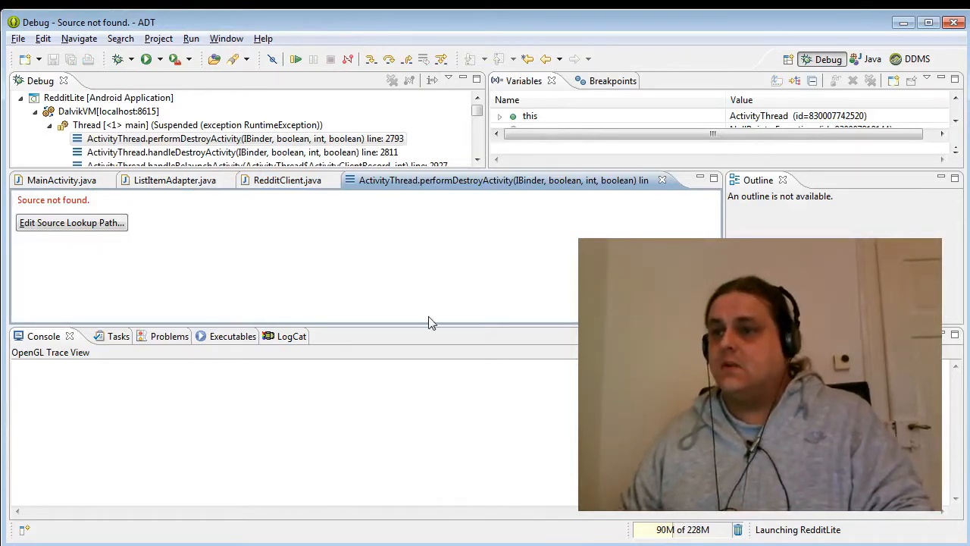
pyautogui.moveTo(434, 326)
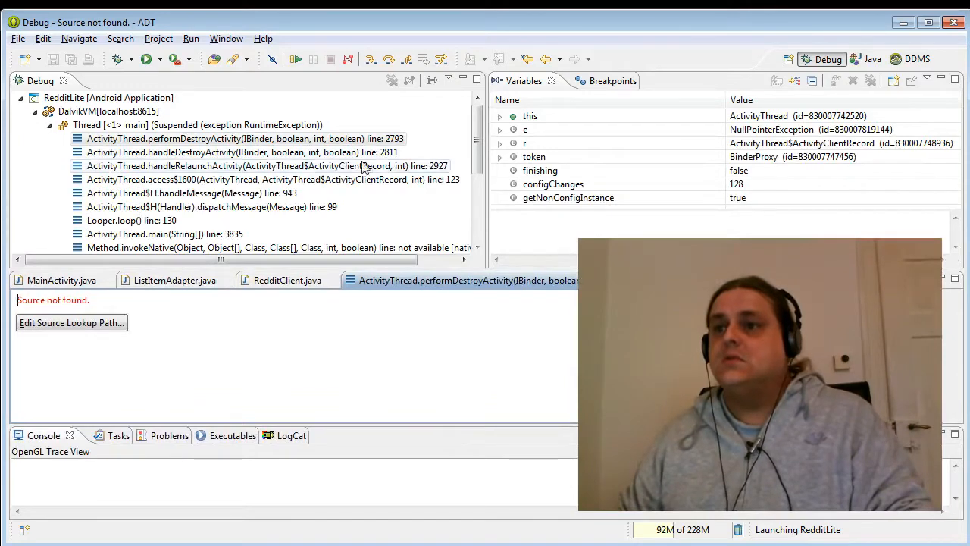
# Scroll through the suspended thread's stack and Variables, then resume past the NullPointerException.
pyautogui.scroll(-3)
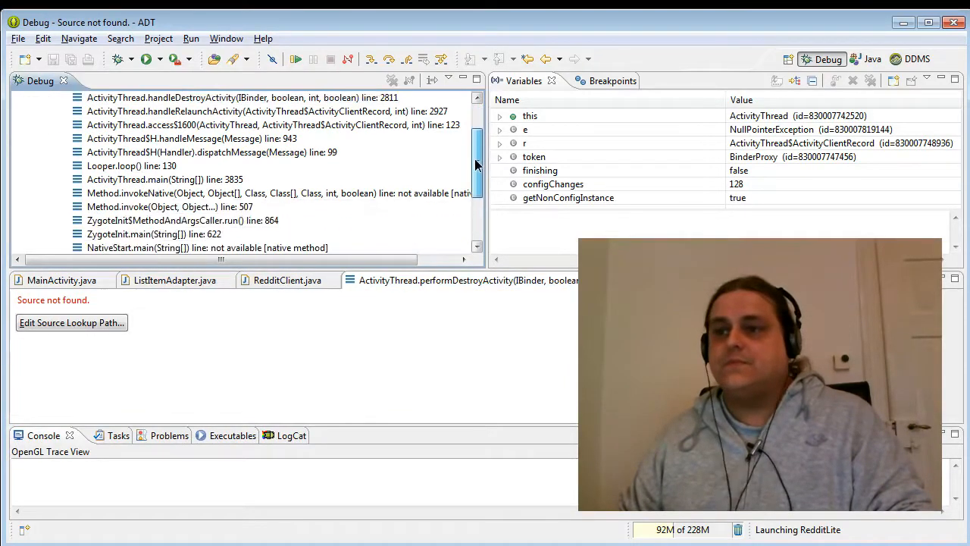
pyautogui.scroll(-3)
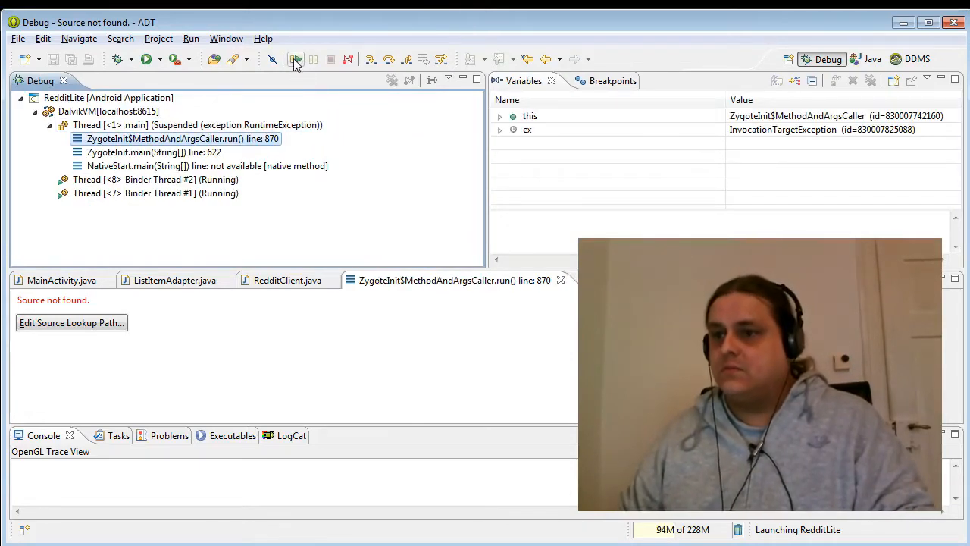
pyautogui.click(297, 59)
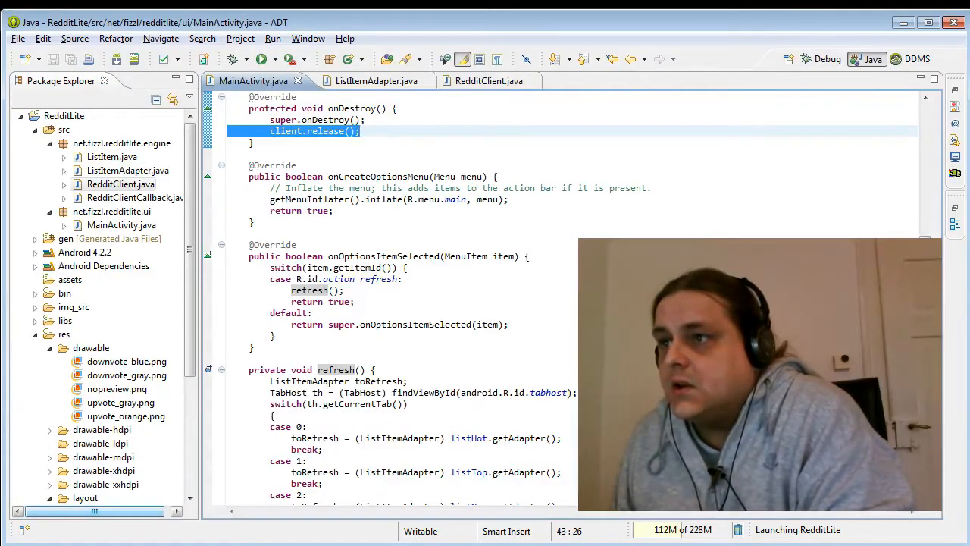
# Select the URL of the Android TabHost getCurrentTab() documentation page in Chrome.
pyautogui.scroll(3)
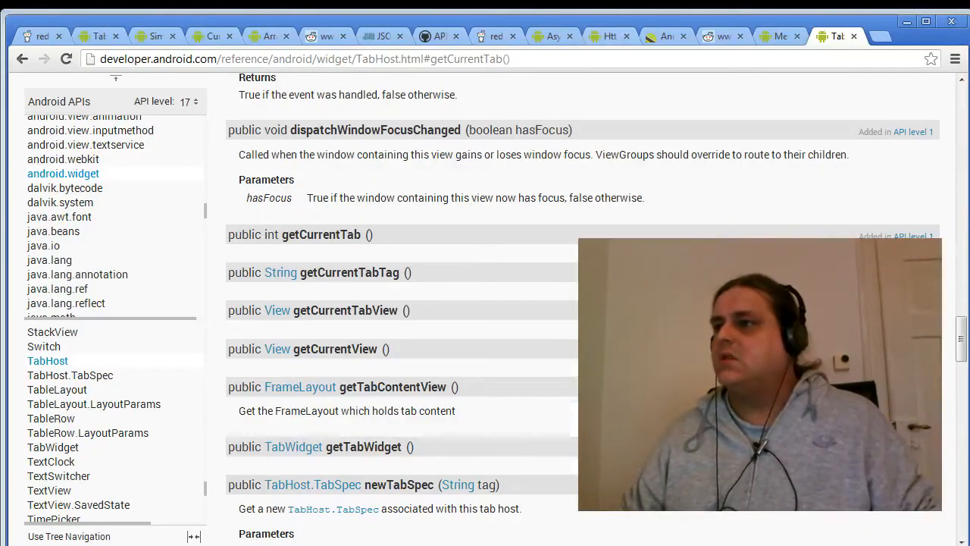
pyautogui.click(295, 58)
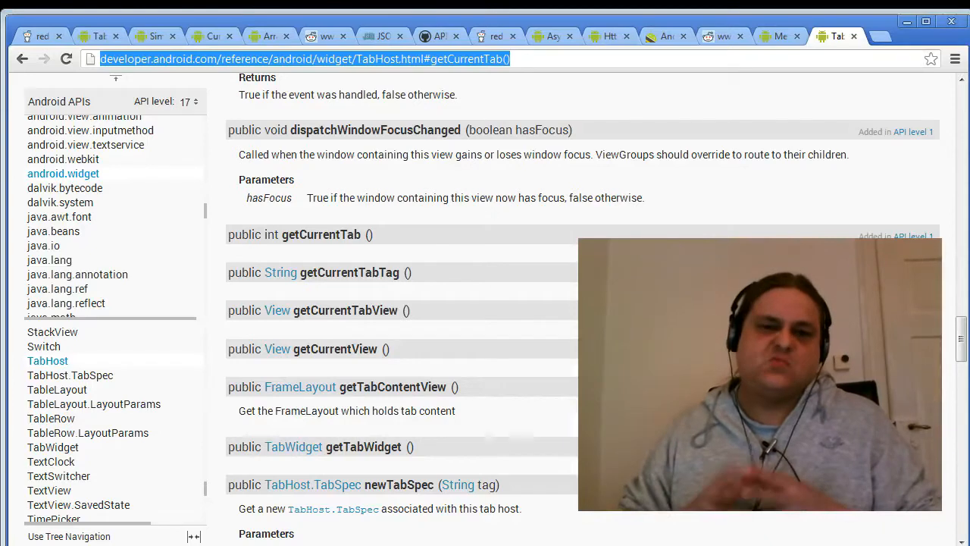